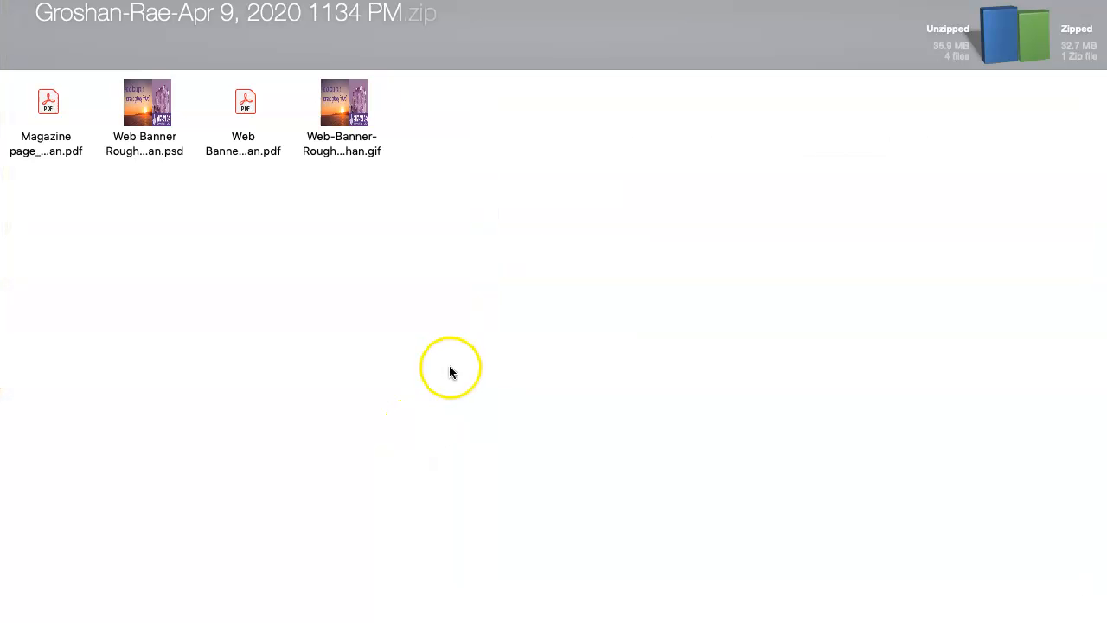
mouse_move(14, 121)
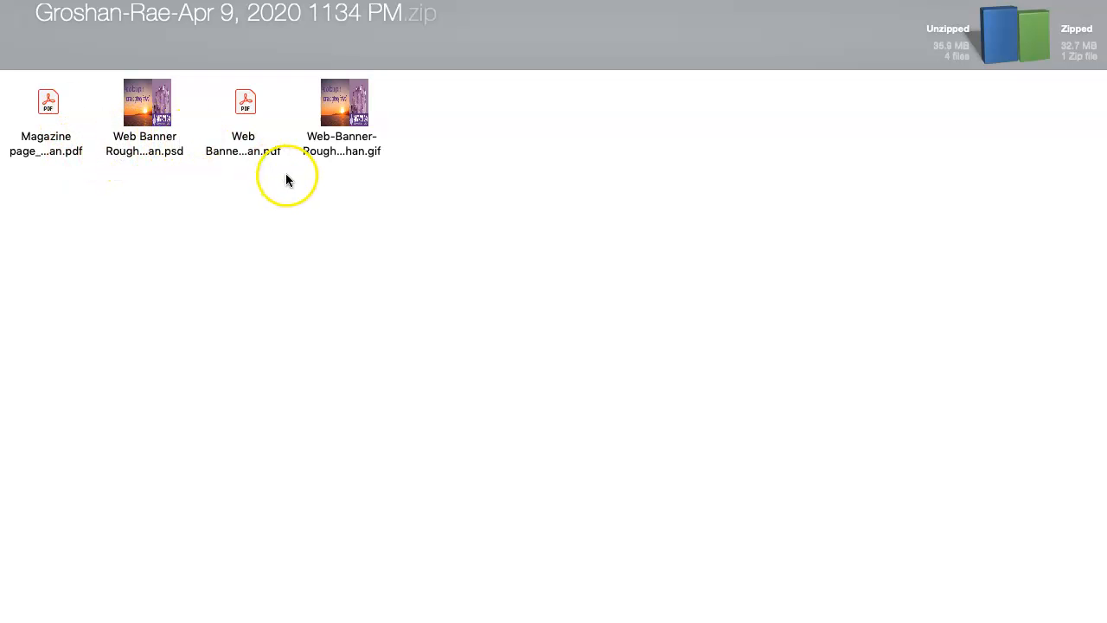
Select the Web Banner Process PDF among the four files in the student's archive
click(246, 102)
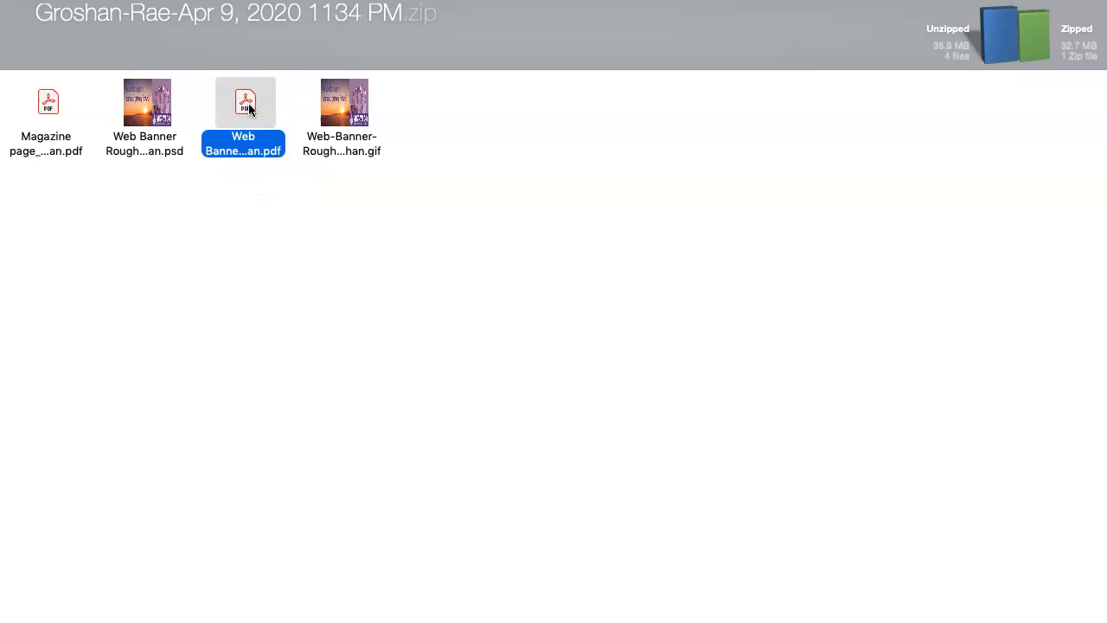
mouse_move(254, 111)
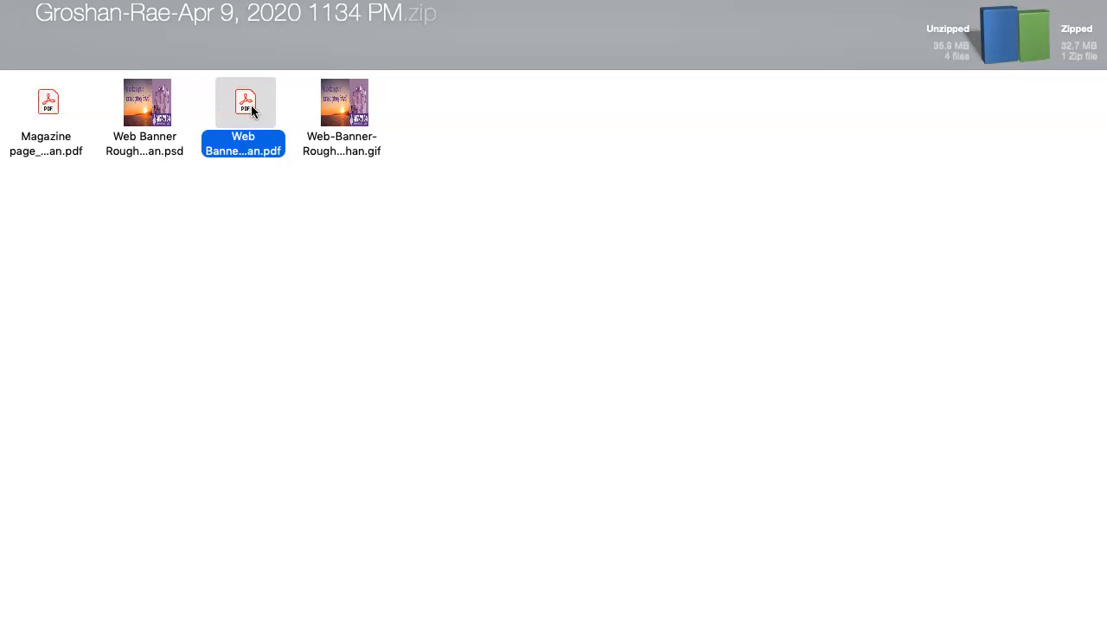
Open the Web Banner Process PDF in Acrobat Reader with the Tools pane shown
double_click(242, 100)
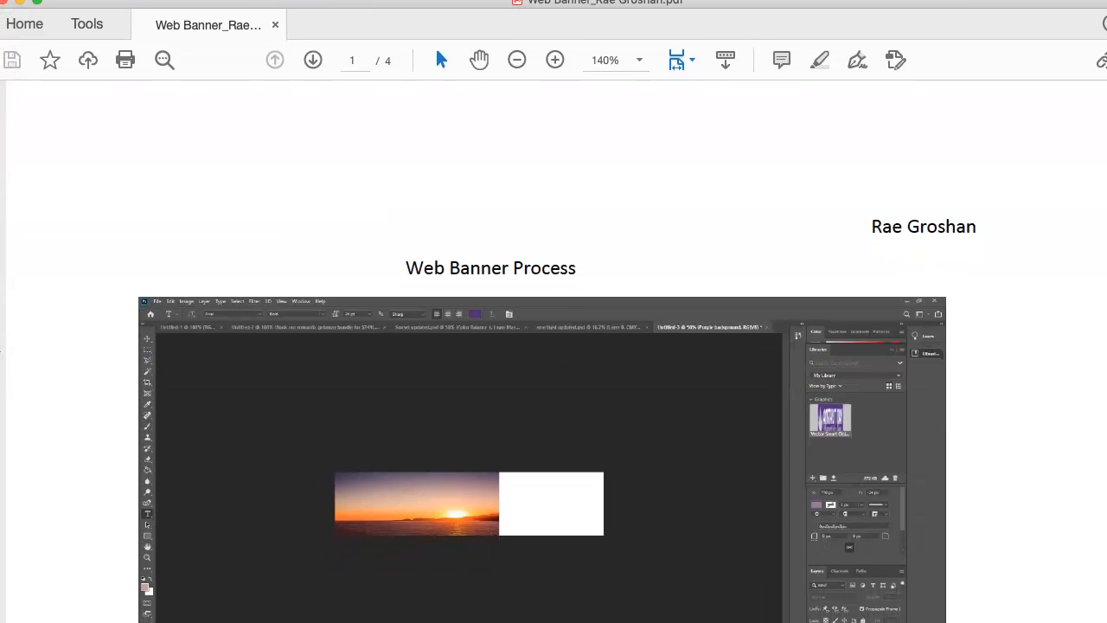
click(554, 59)
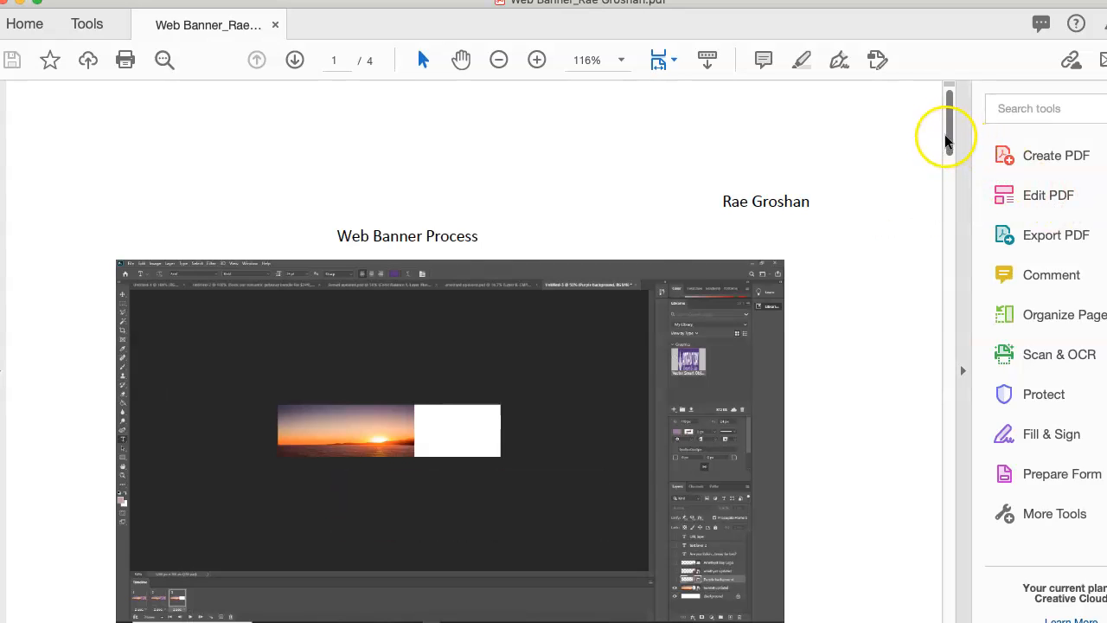
Read down through all four pages to the closing notes on page 4
scroll(down, 3)
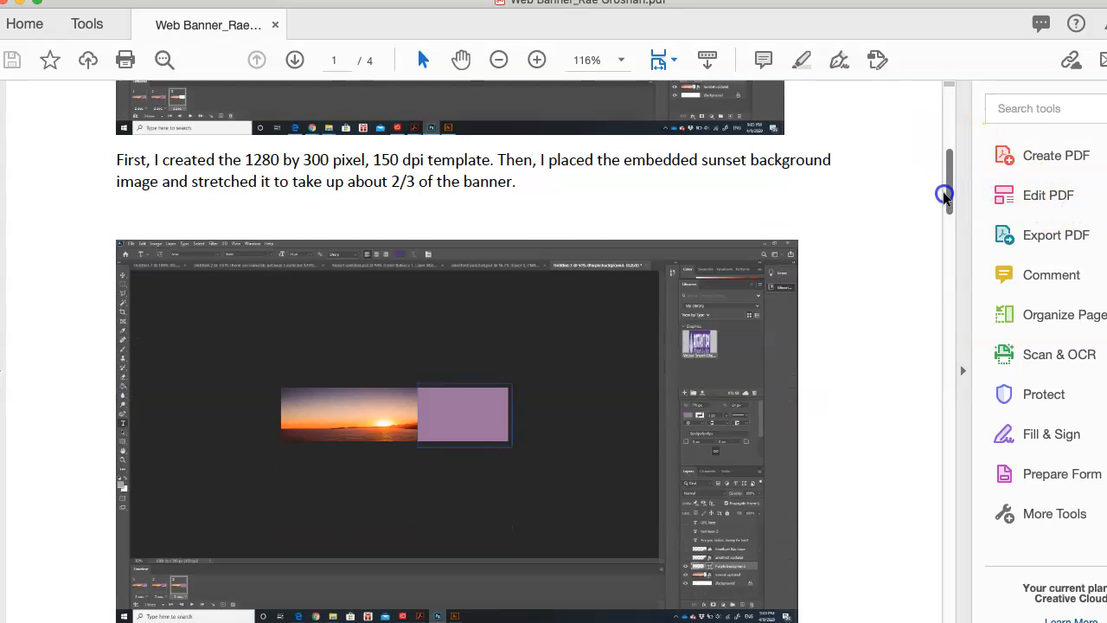
scroll(down, 3)
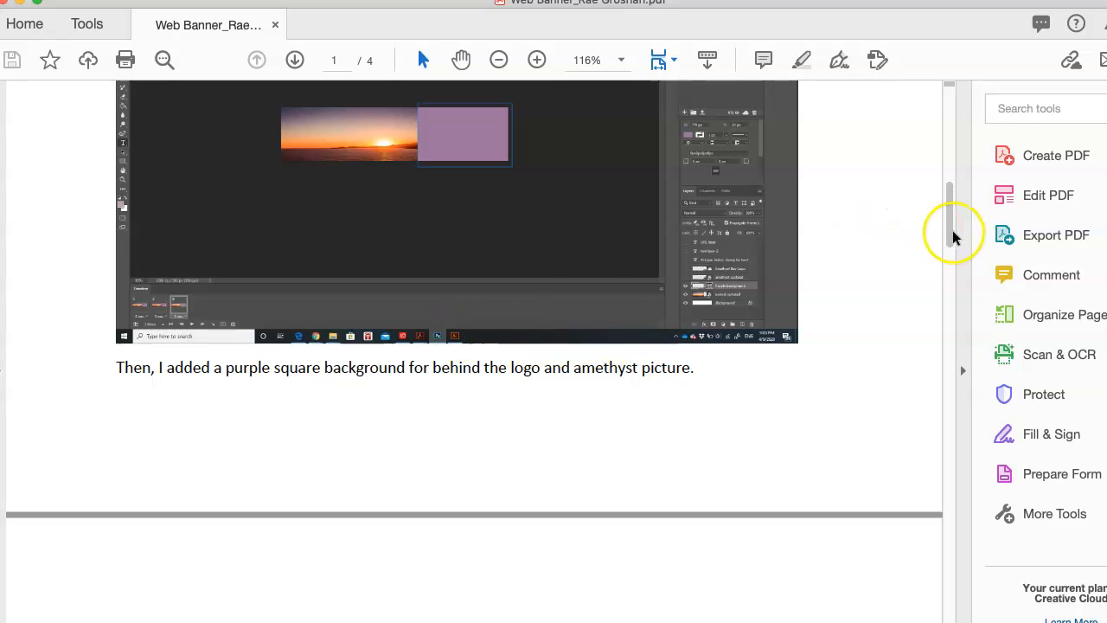
scroll(down, 3)
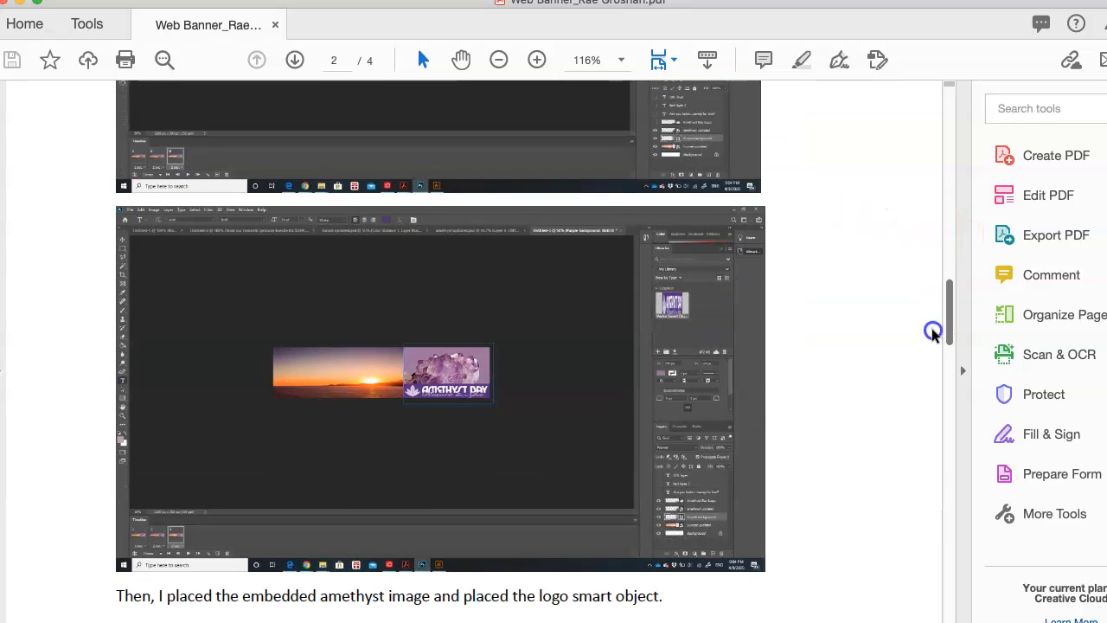
scroll(down, 3)
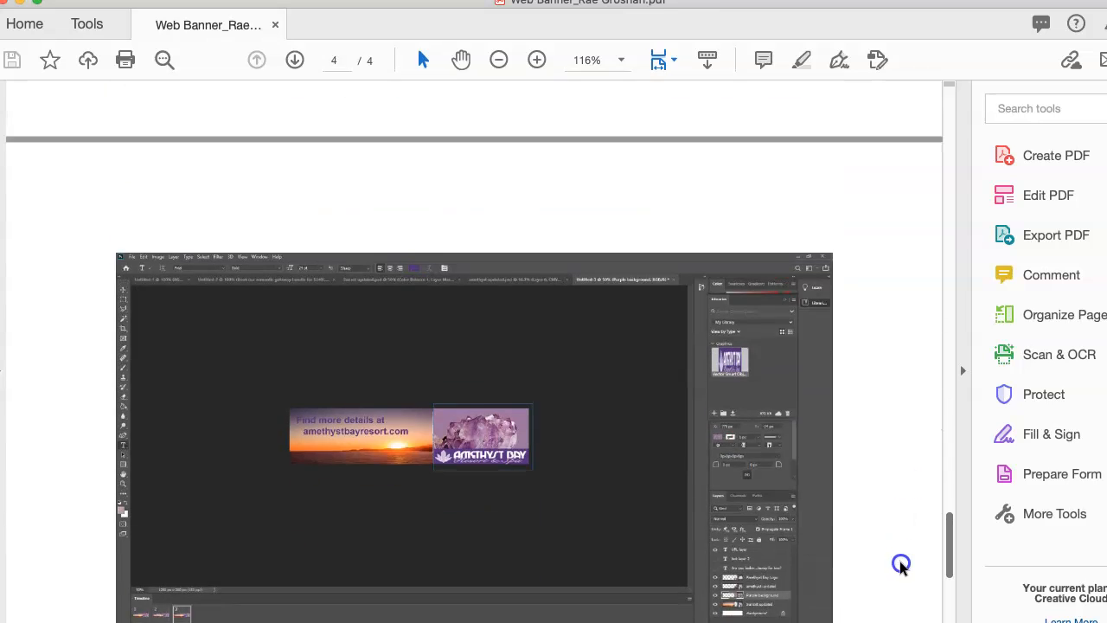
scroll(down, 3)
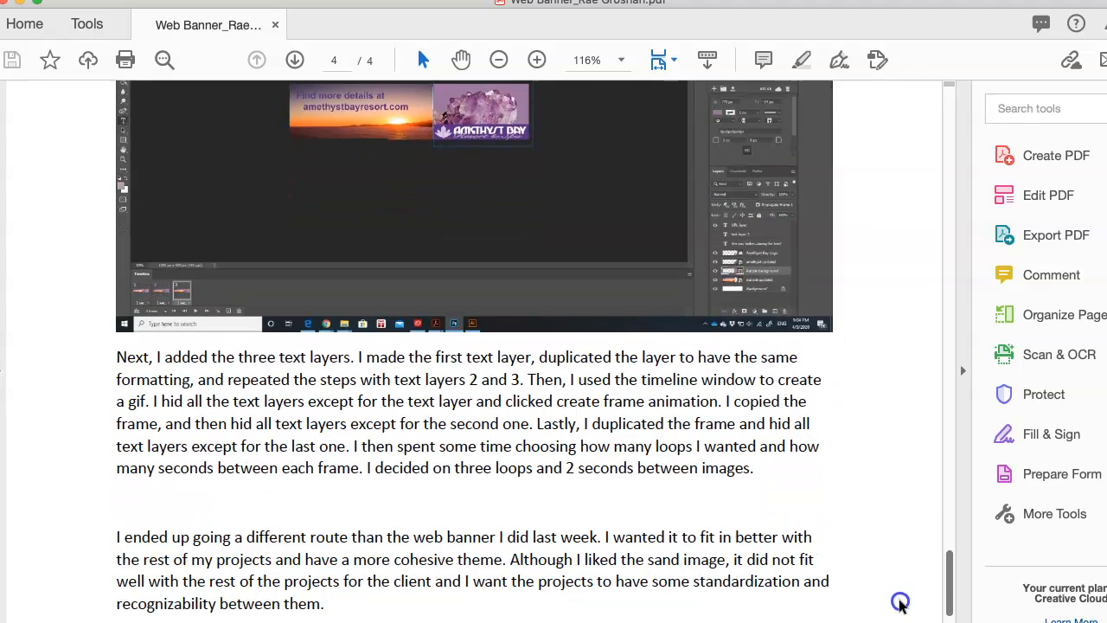
scroll(down, 3)
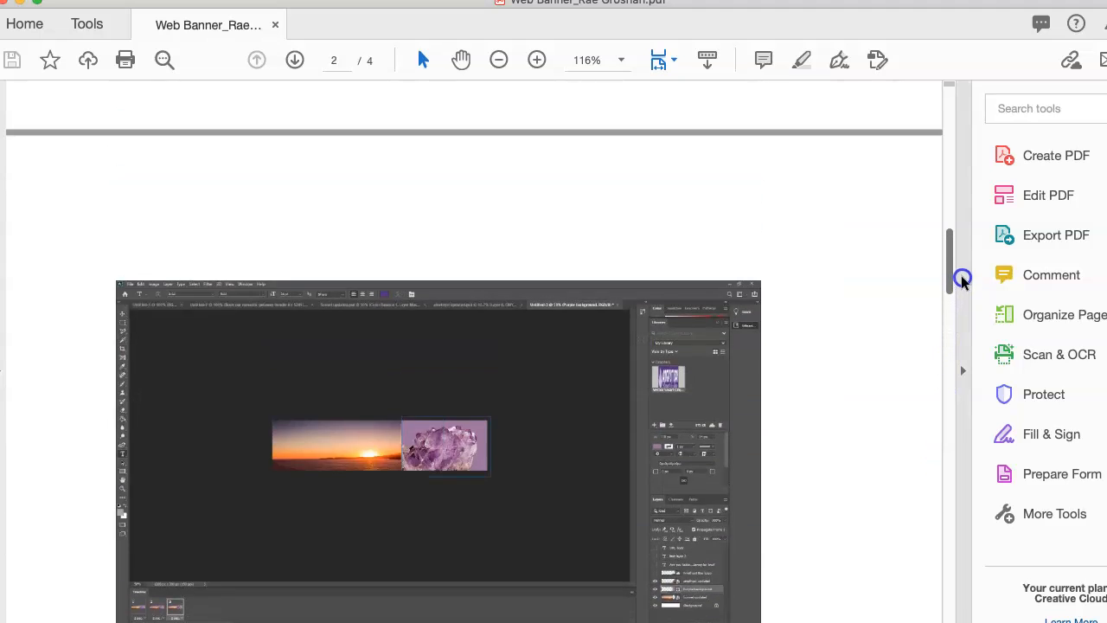
Return to page 1 of the process document at the template and sunset background step
scroll(up, 3)
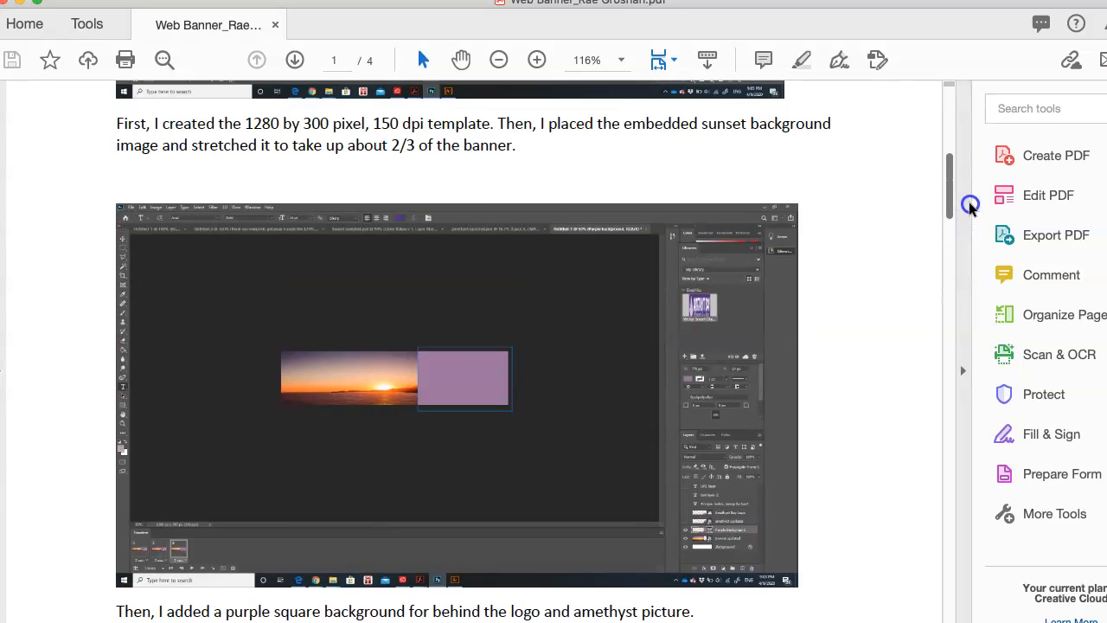
scroll(down, 3)
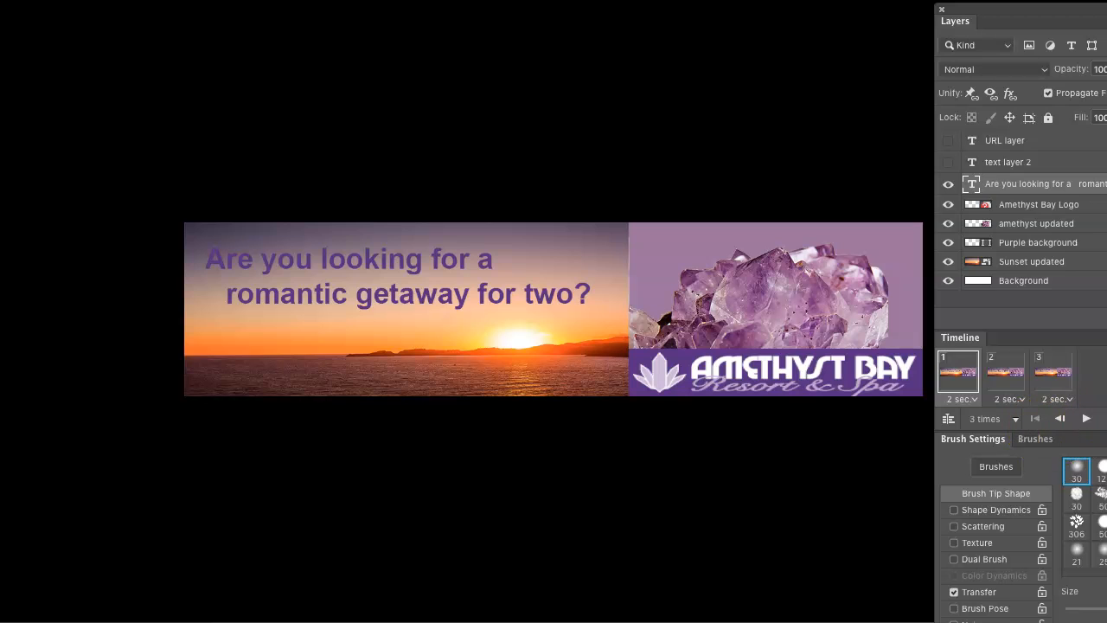
mouse_move(1036, 380)
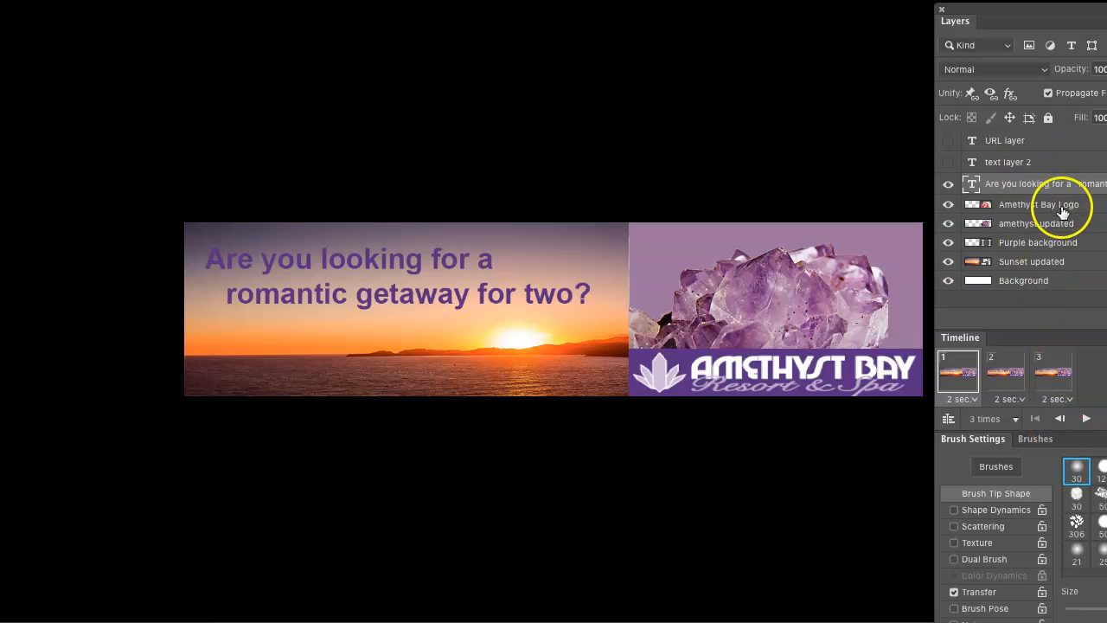
mouse_move(1069, 189)
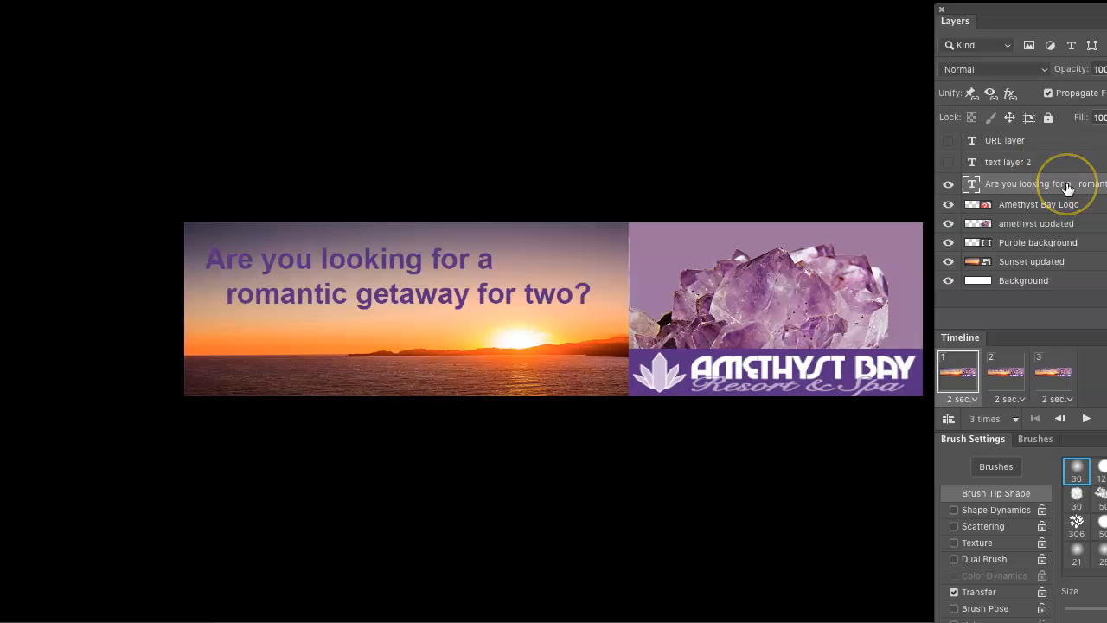
mouse_move(1078, 188)
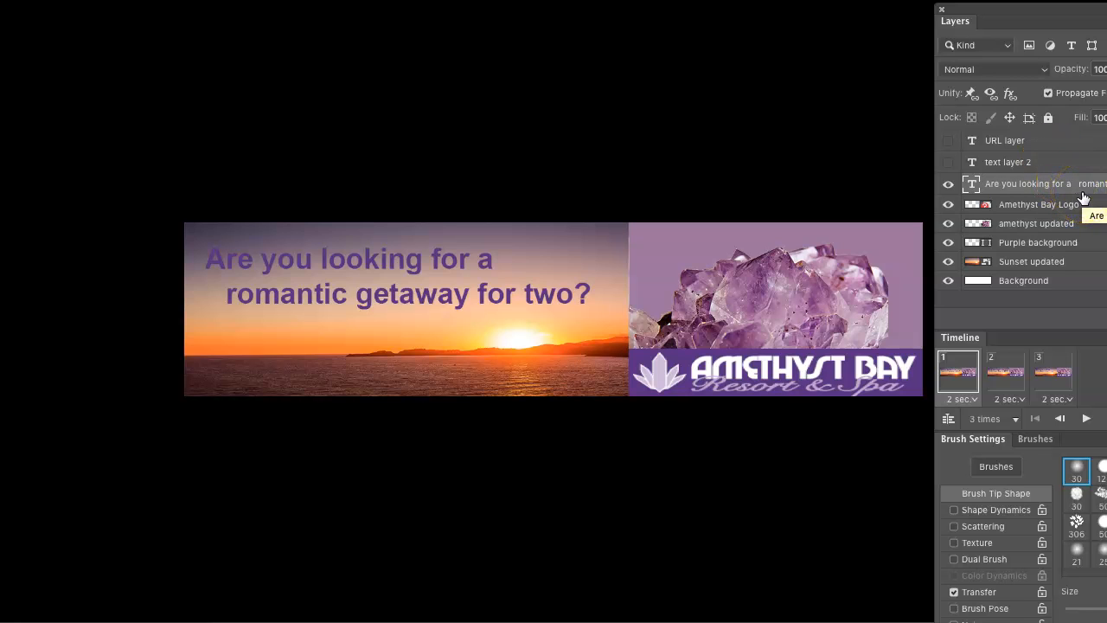
click(948, 204)
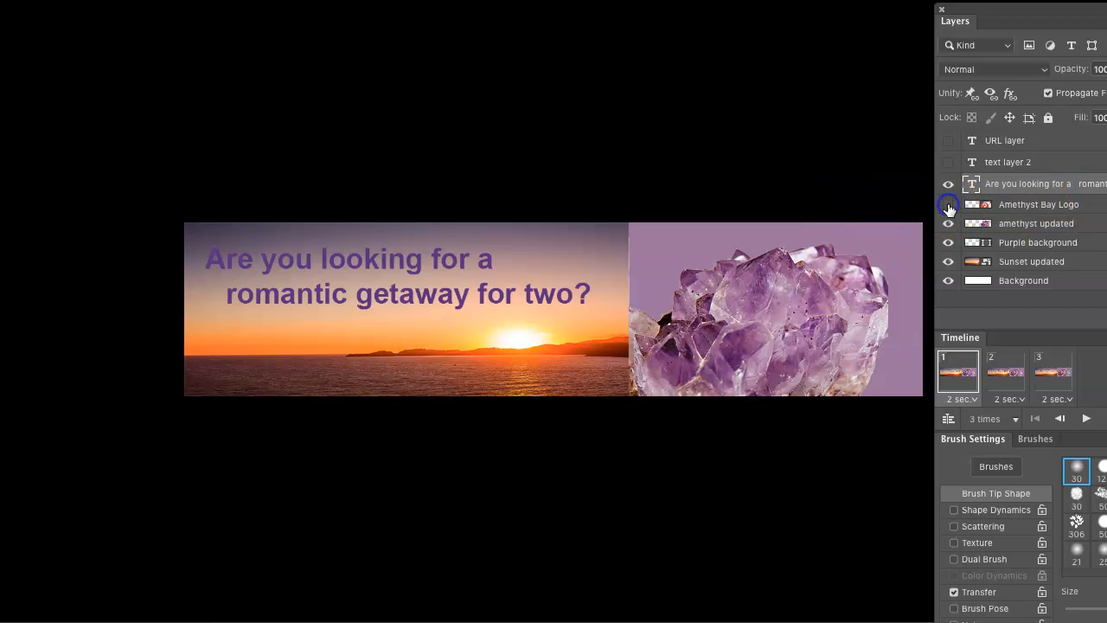
click(949, 204)
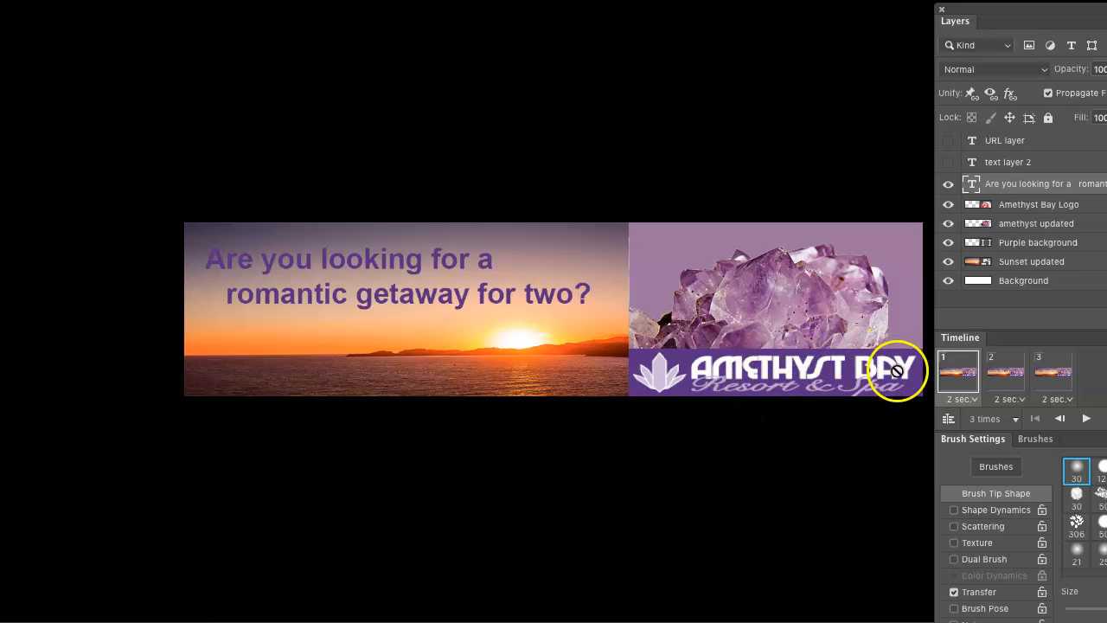
mouse_move(847, 367)
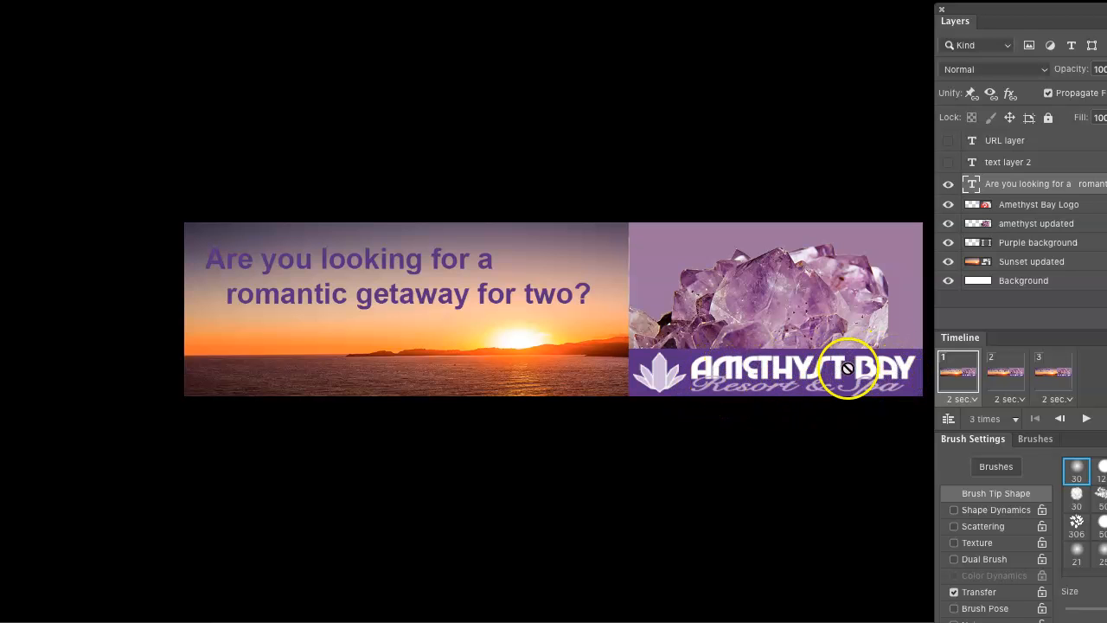
mouse_move(809, 355)
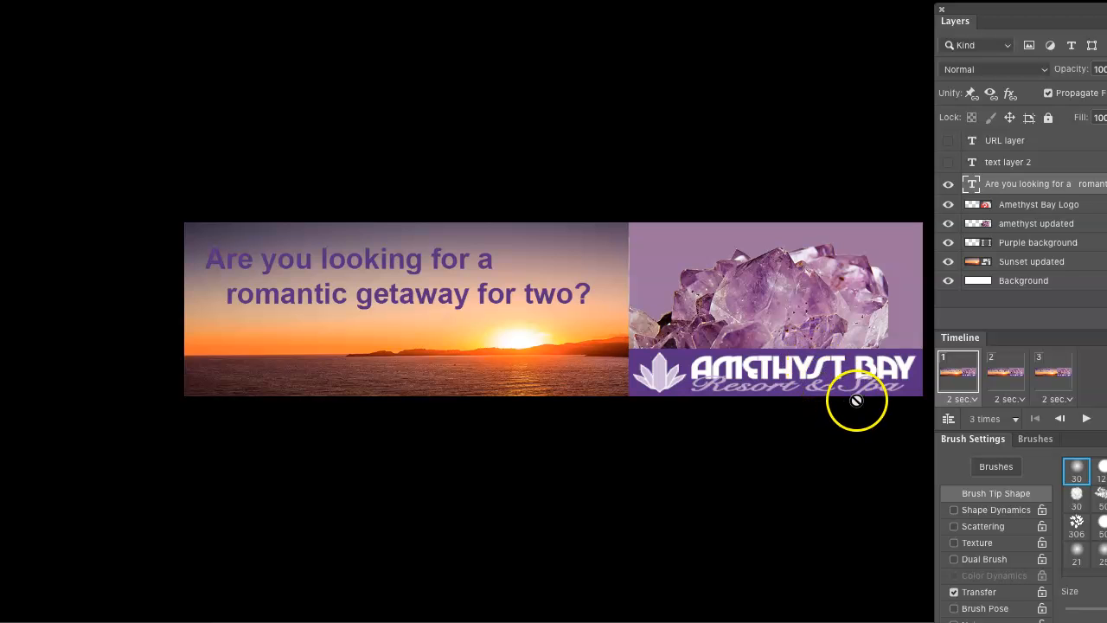
mouse_move(637, 287)
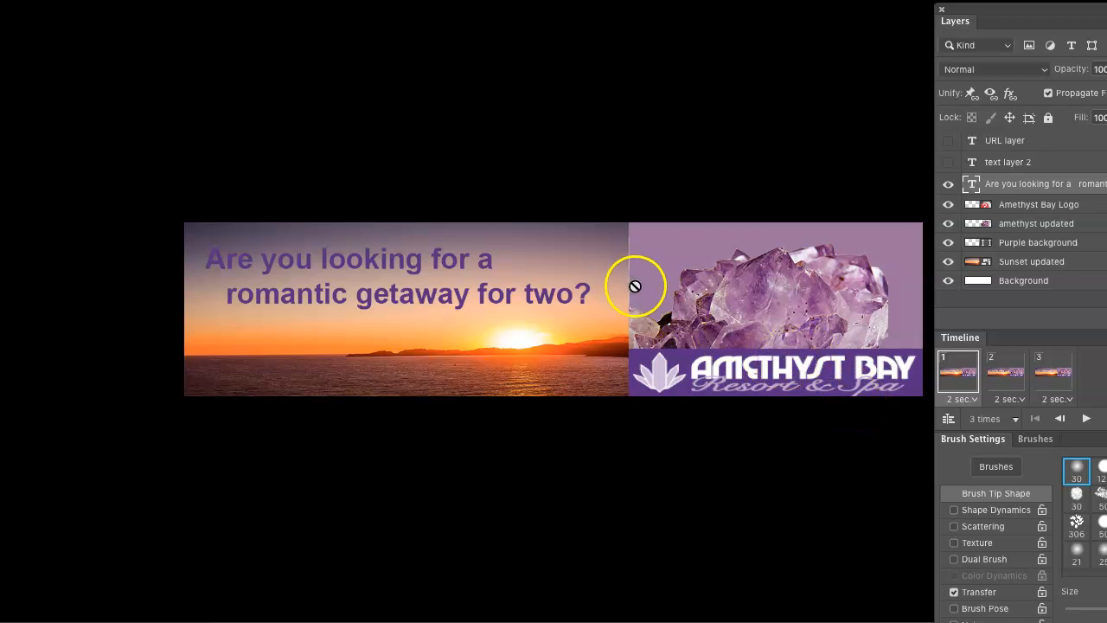
mouse_move(730, 247)
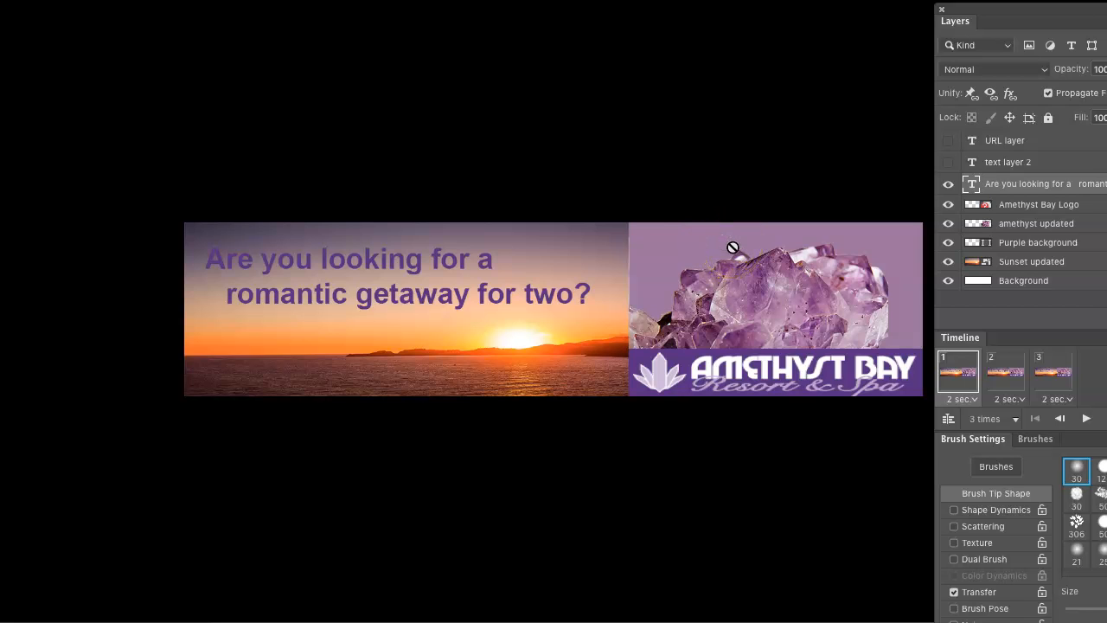
mouse_move(682, 197)
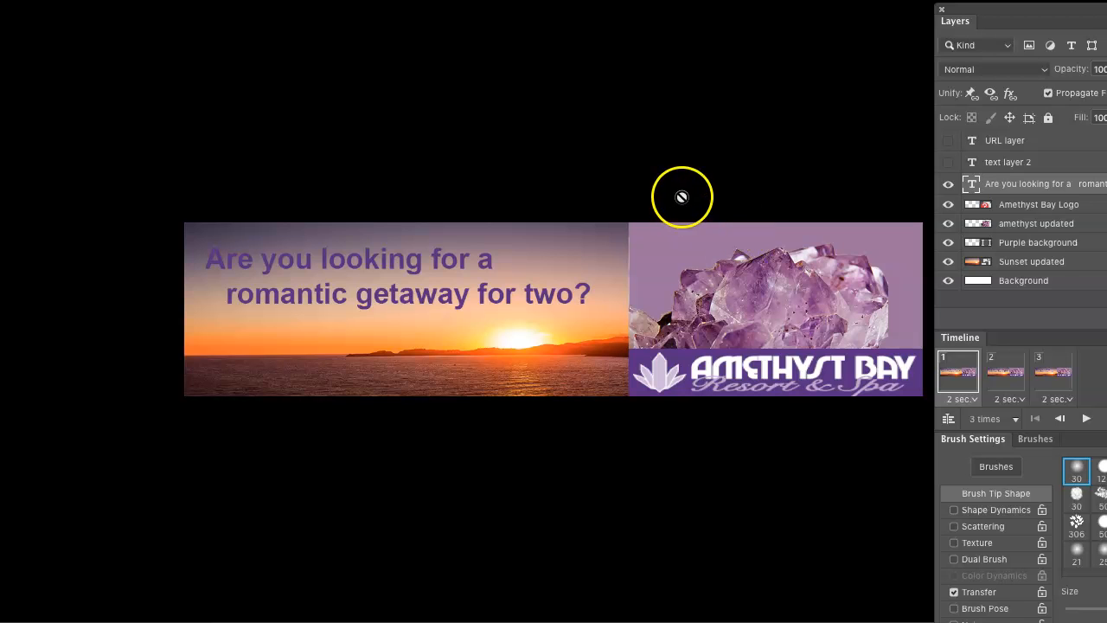
mouse_move(855, 410)
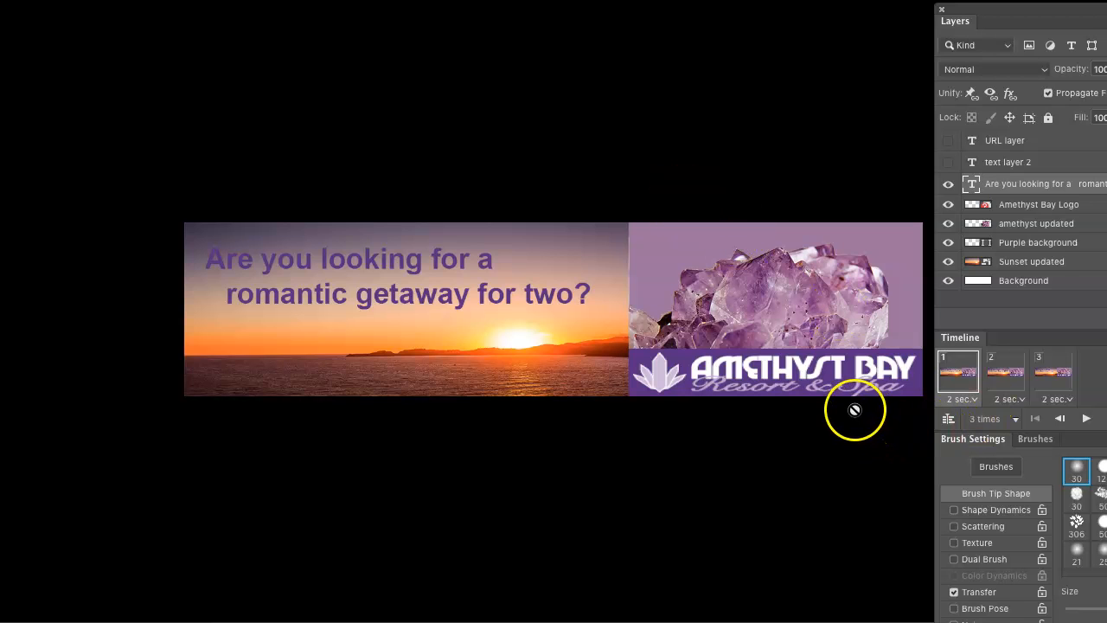
mouse_move(875, 401)
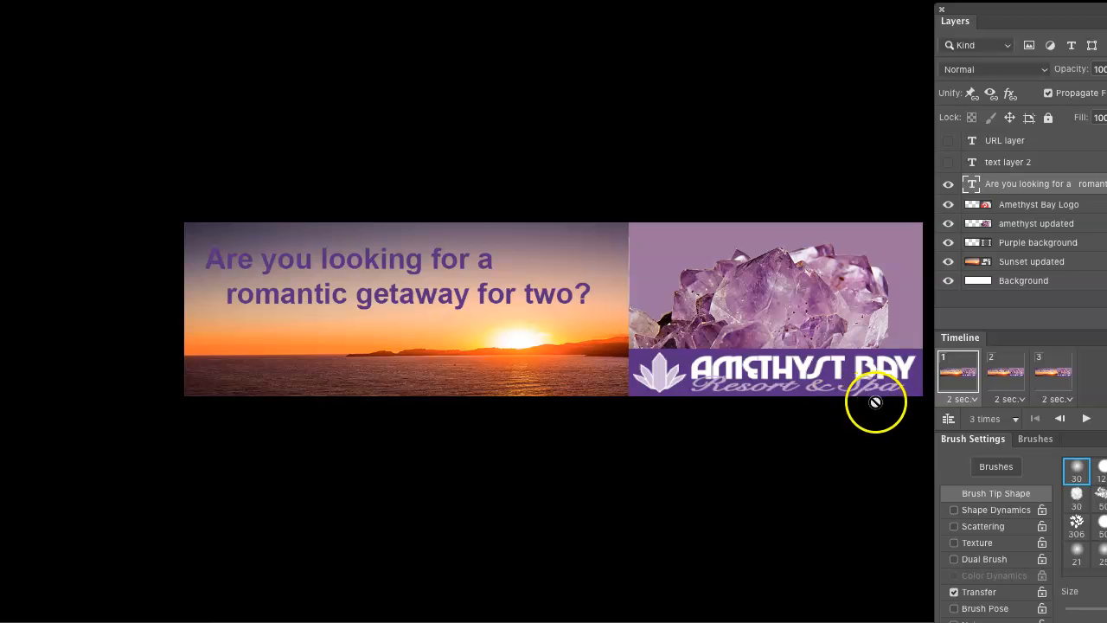
mouse_move(793, 388)
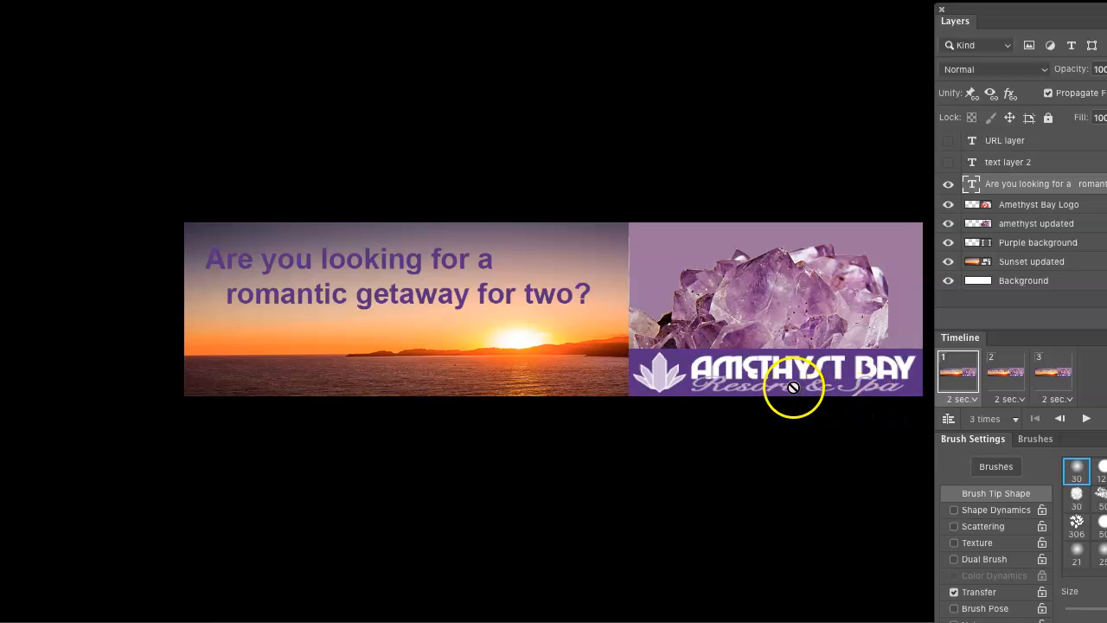
mouse_move(791, 335)
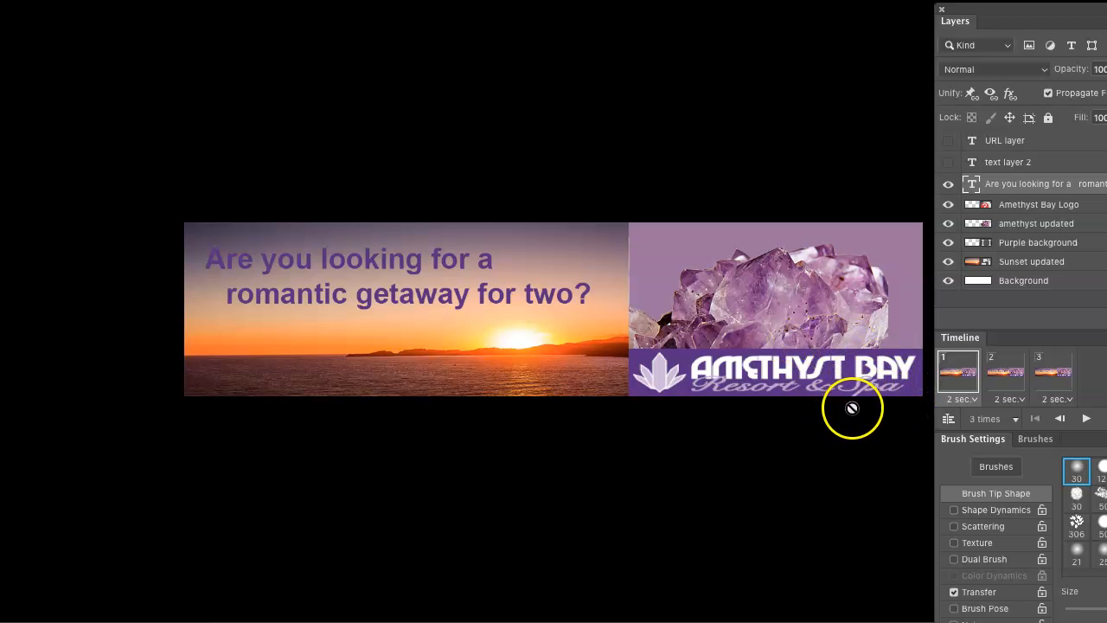
mouse_move(786, 356)
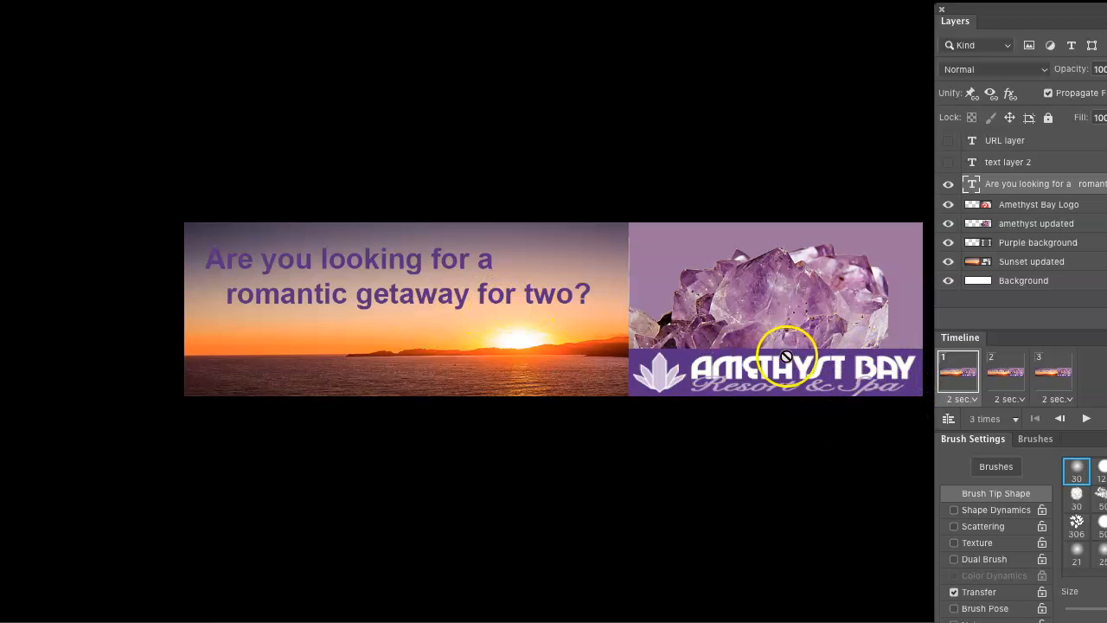
mouse_move(1038, 422)
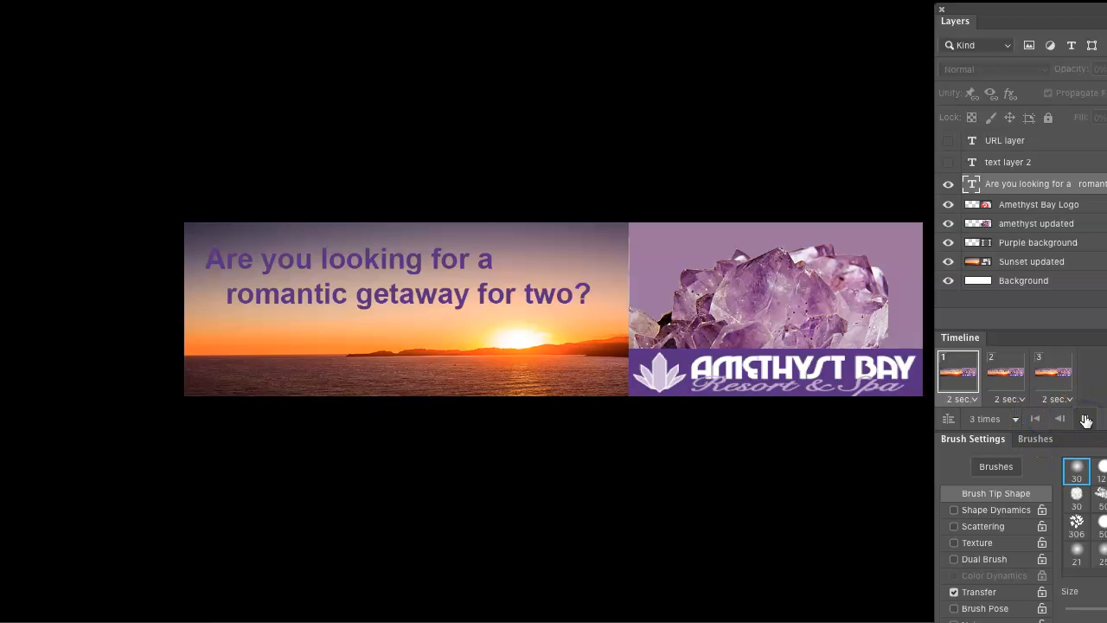
Play the banner animation in the Timeline through frame 2 to the amethystbayresort.com third frame
click(1087, 421)
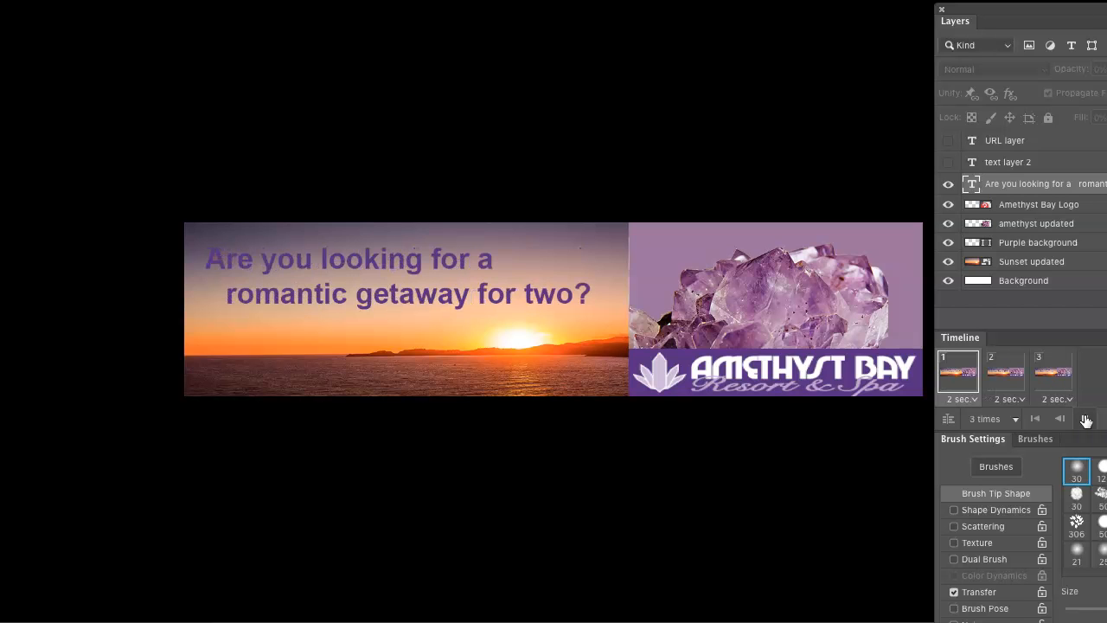
click(1005, 372)
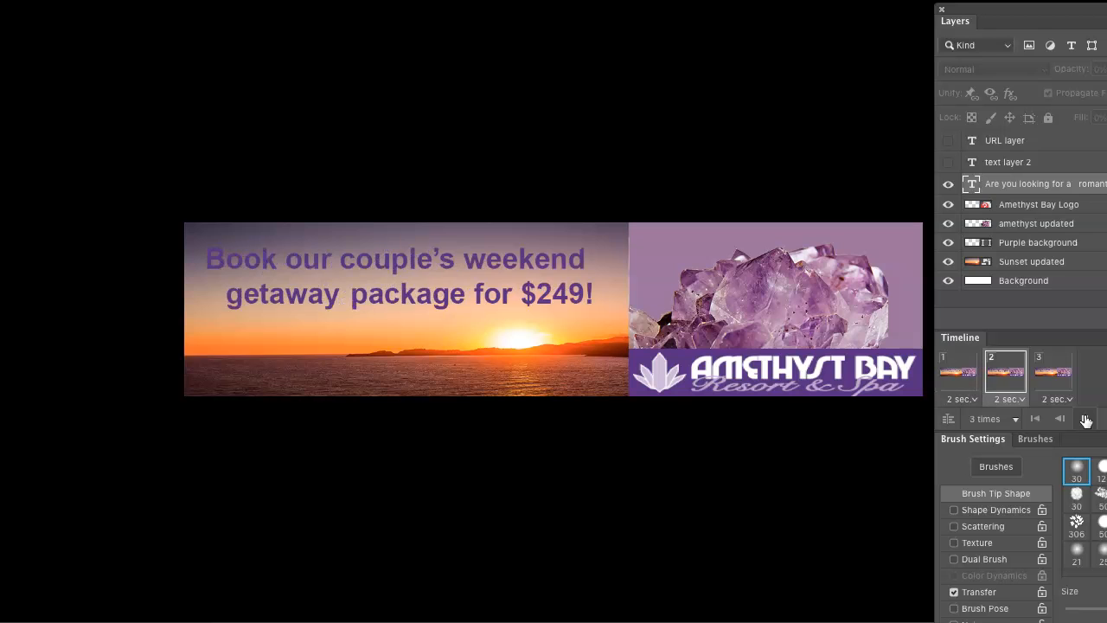
click(1053, 372)
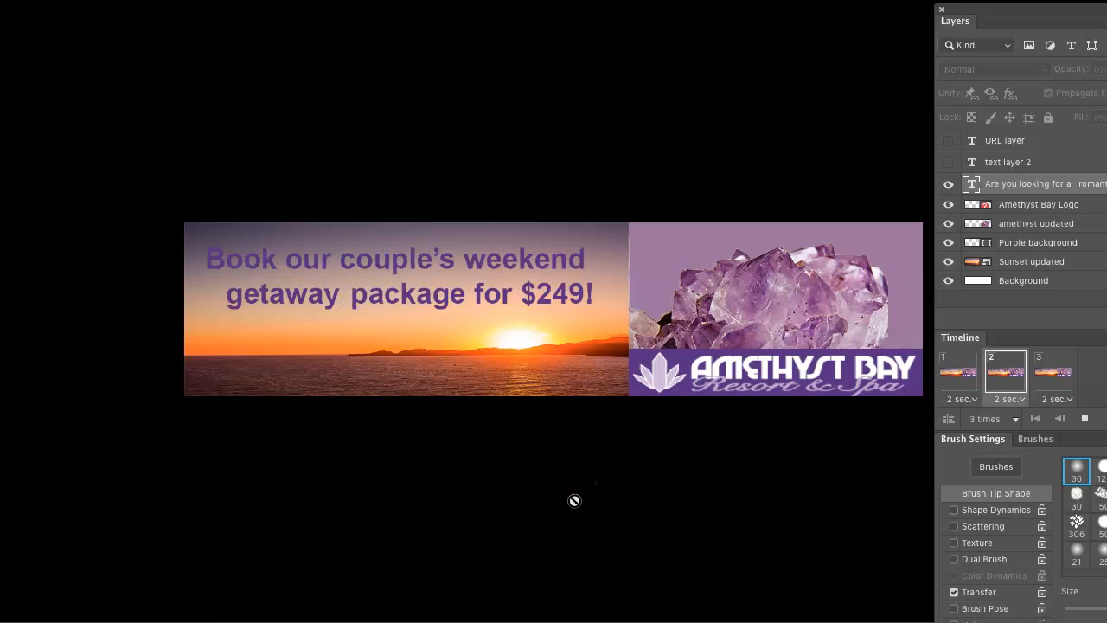
click(1056, 372)
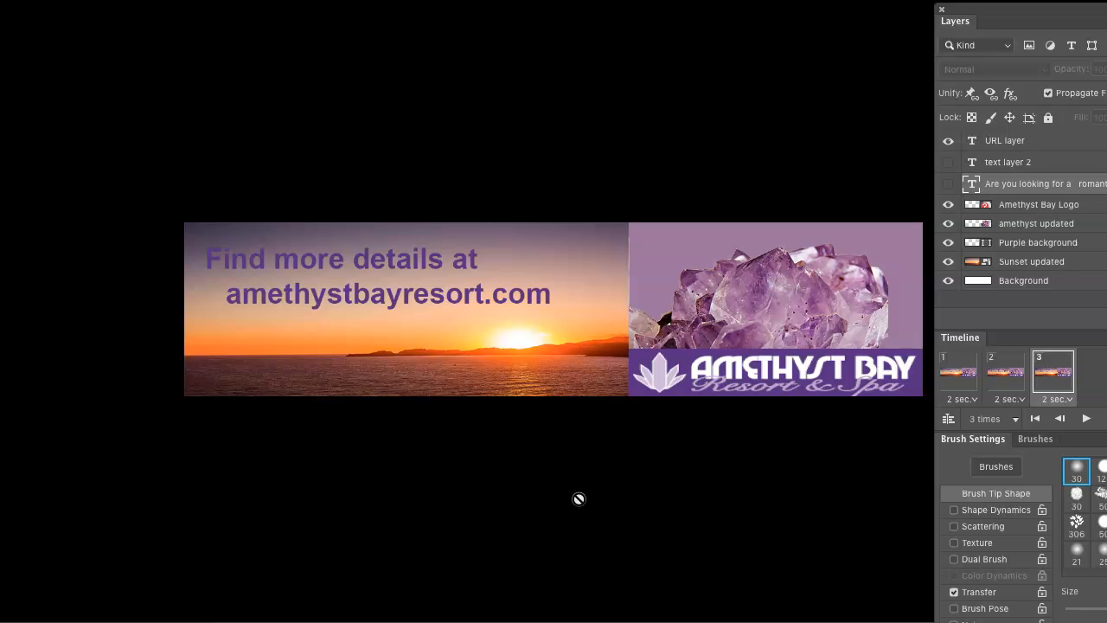
mouse_move(637, 578)
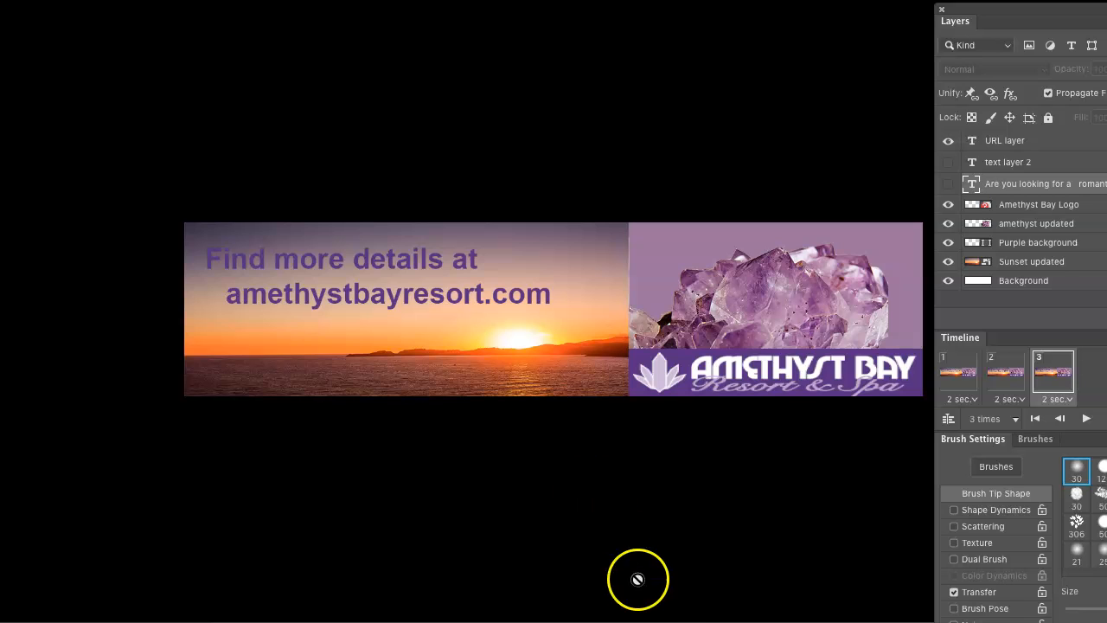